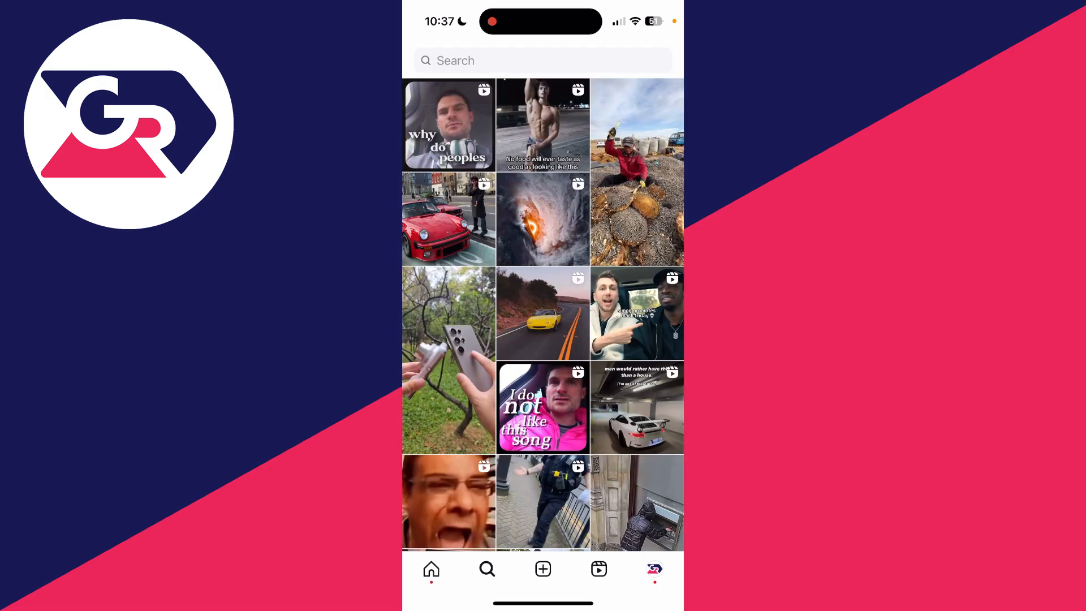
Step: Search accounts for 'jakep' and go to the jakepaul result among the suggestions
click(542, 60)
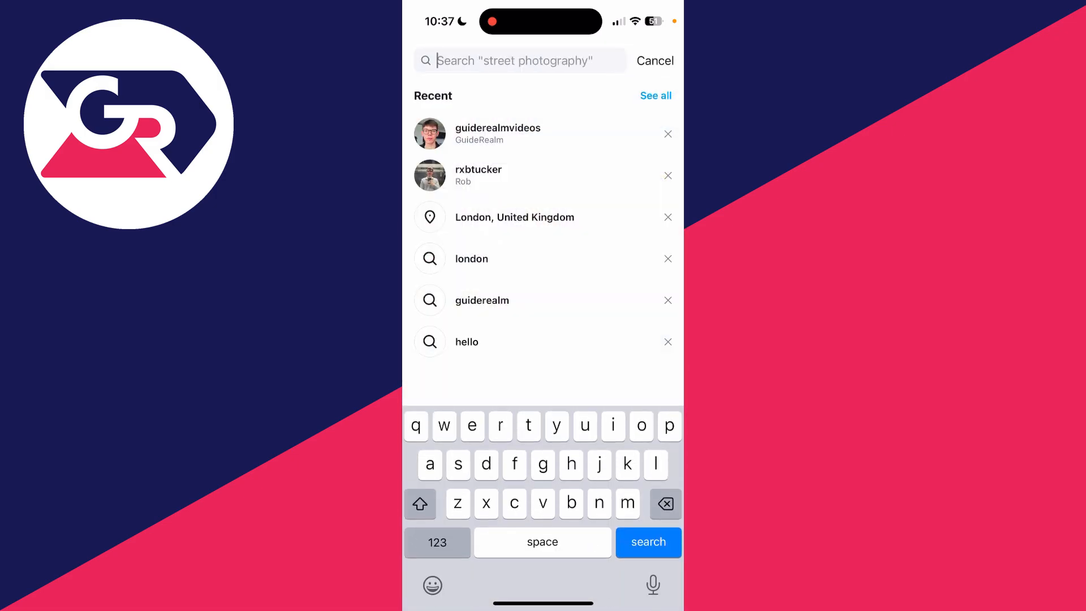
text(jakep)
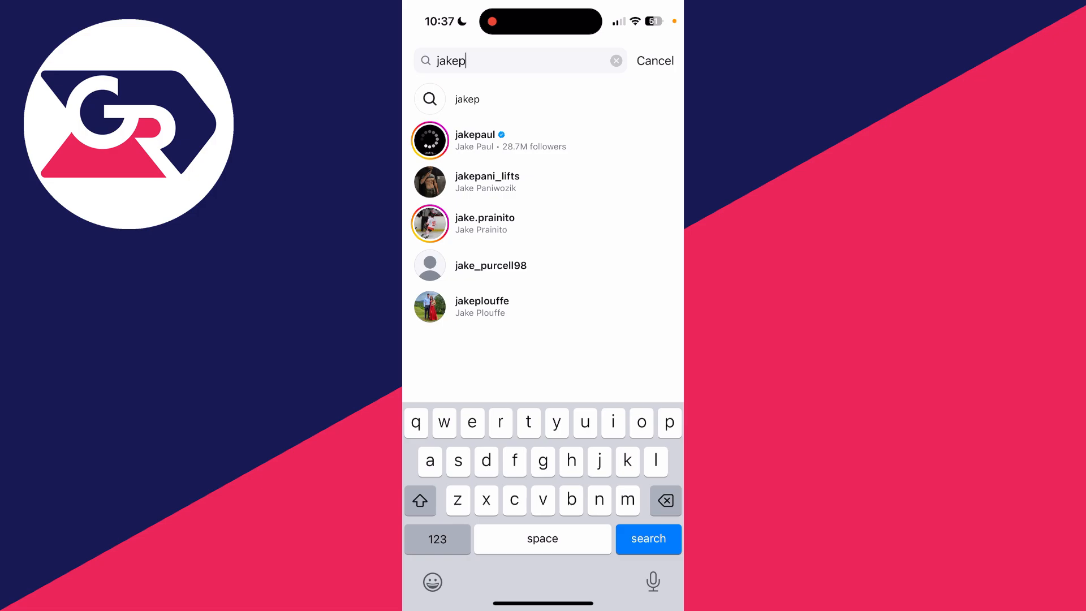
click(475, 140)
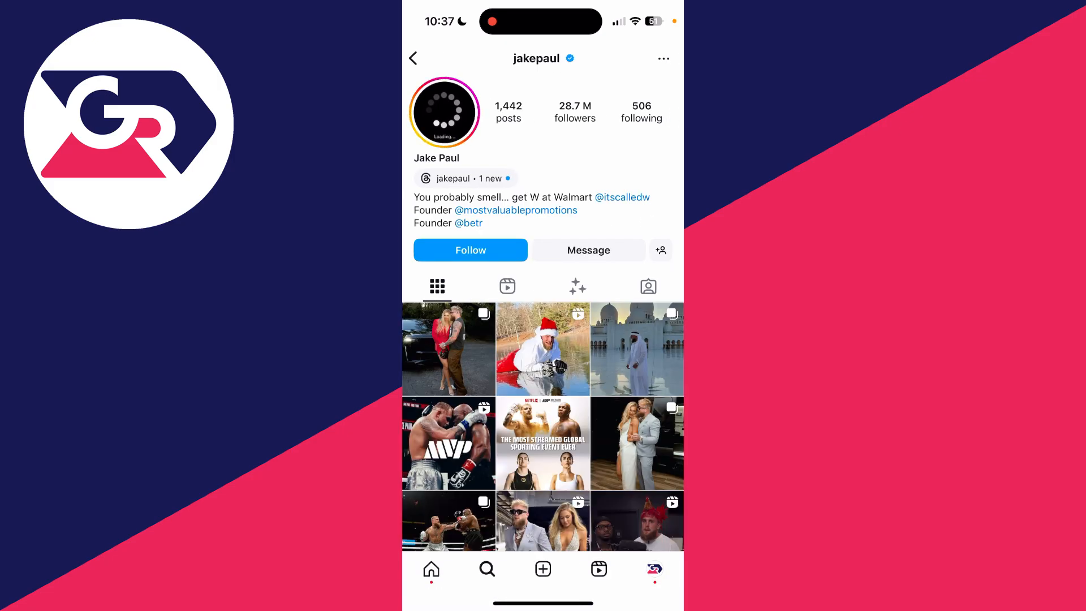
Step: Block the jakepaul account from its profile's options menu and confirm
click(662, 57)
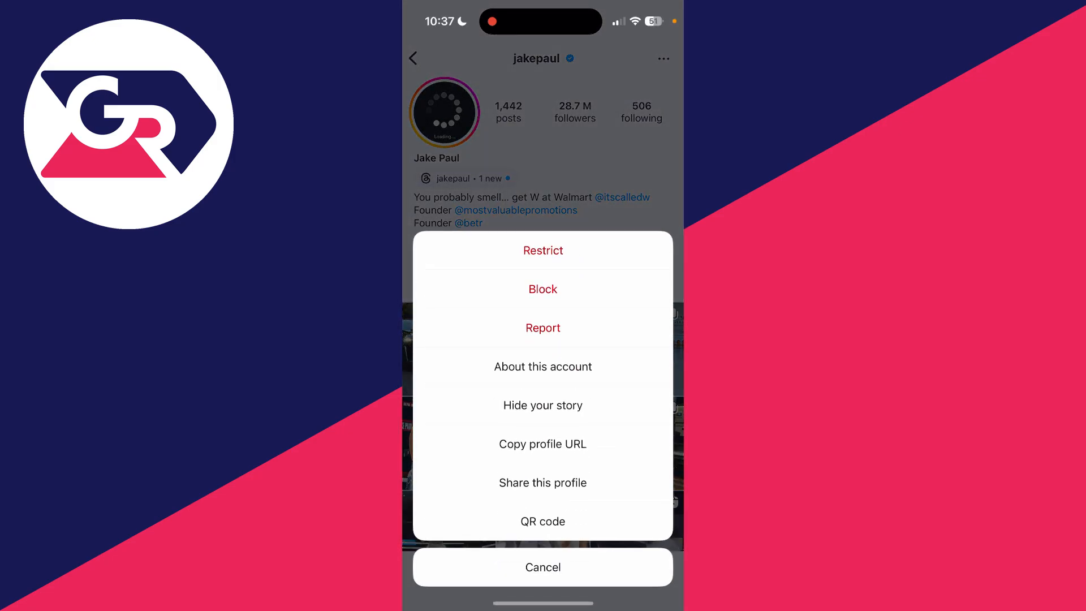
click(542, 288)
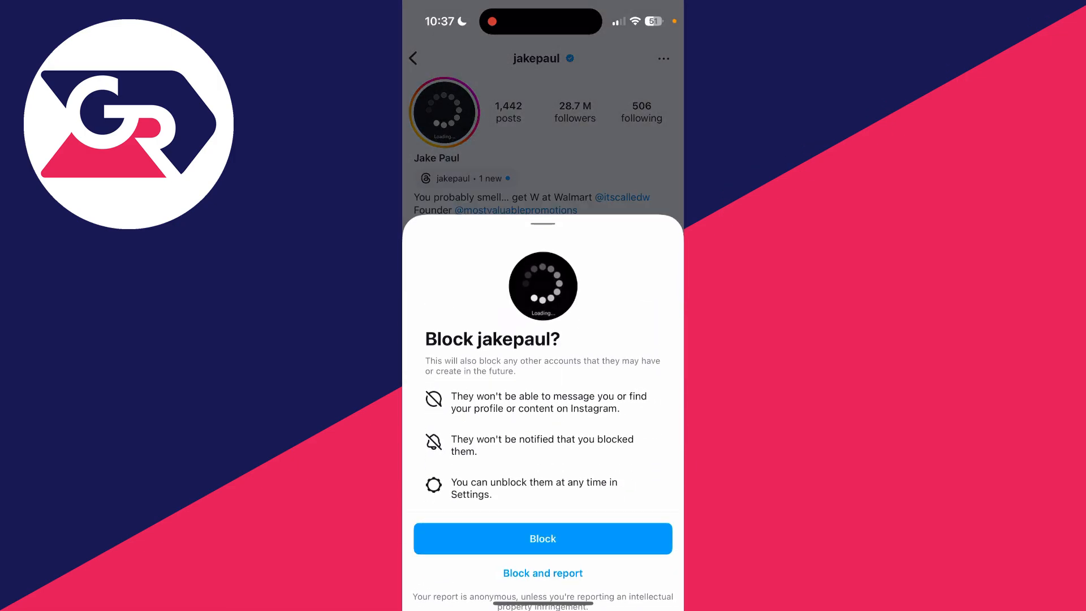
click(542, 538)
text(jak)
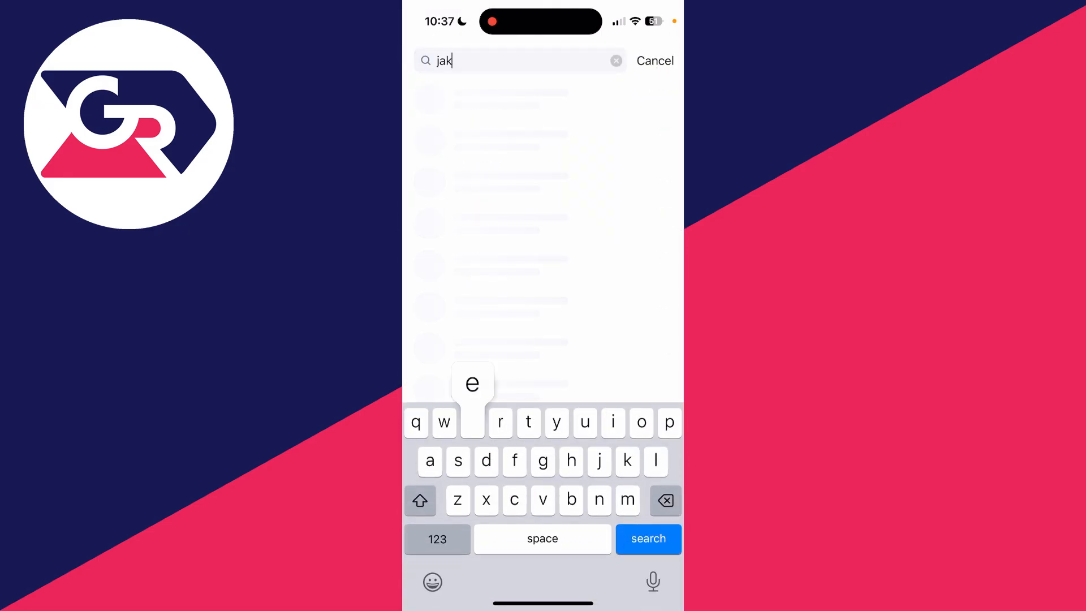
Step: Finish typing 'jakep' and verify jakepaul is absent from the suggestions
text(ep)
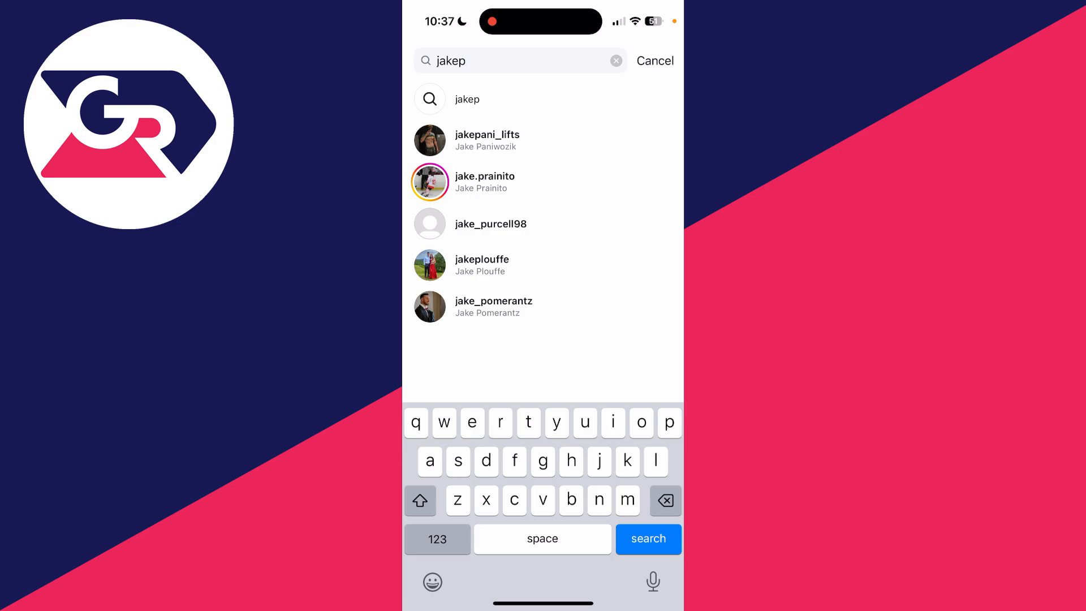